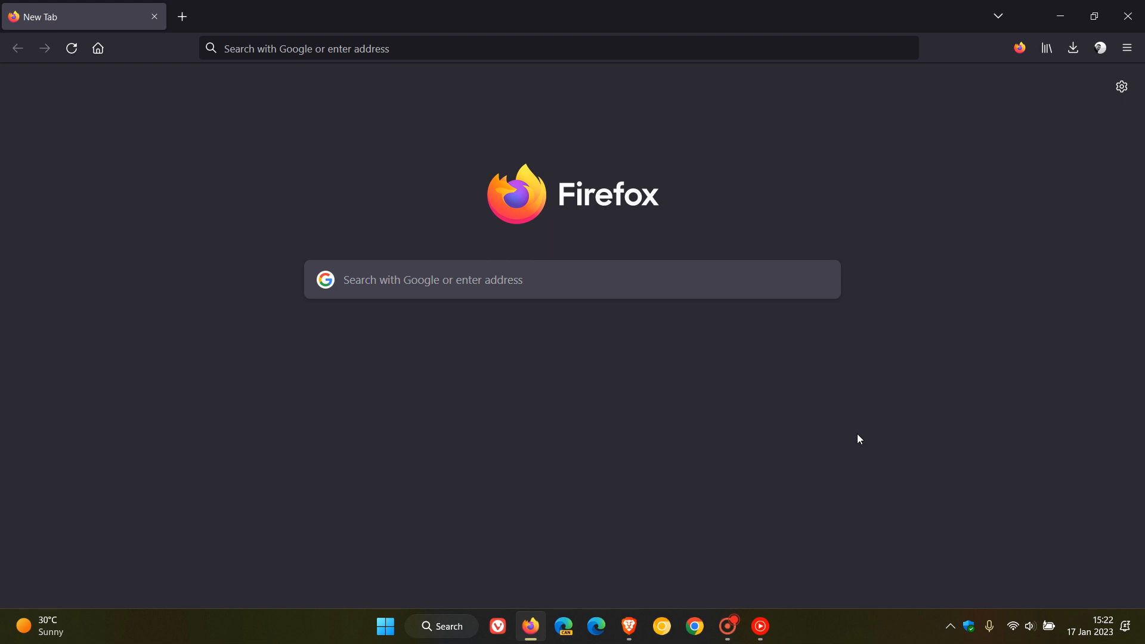
mouse_move(799, 200)
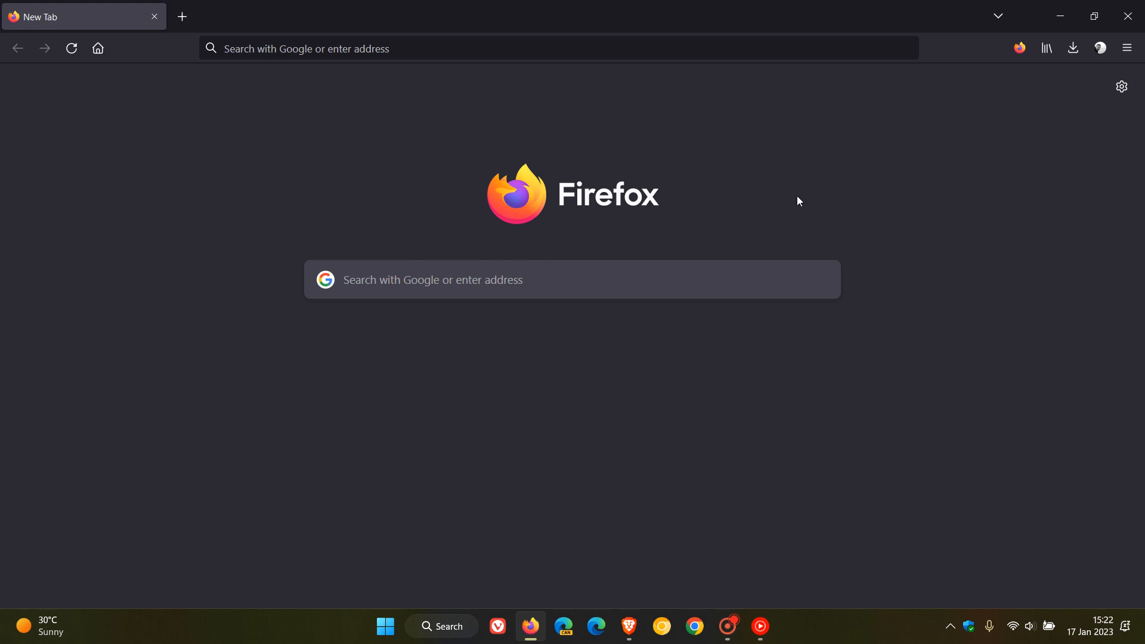
mouse_move(814, 167)
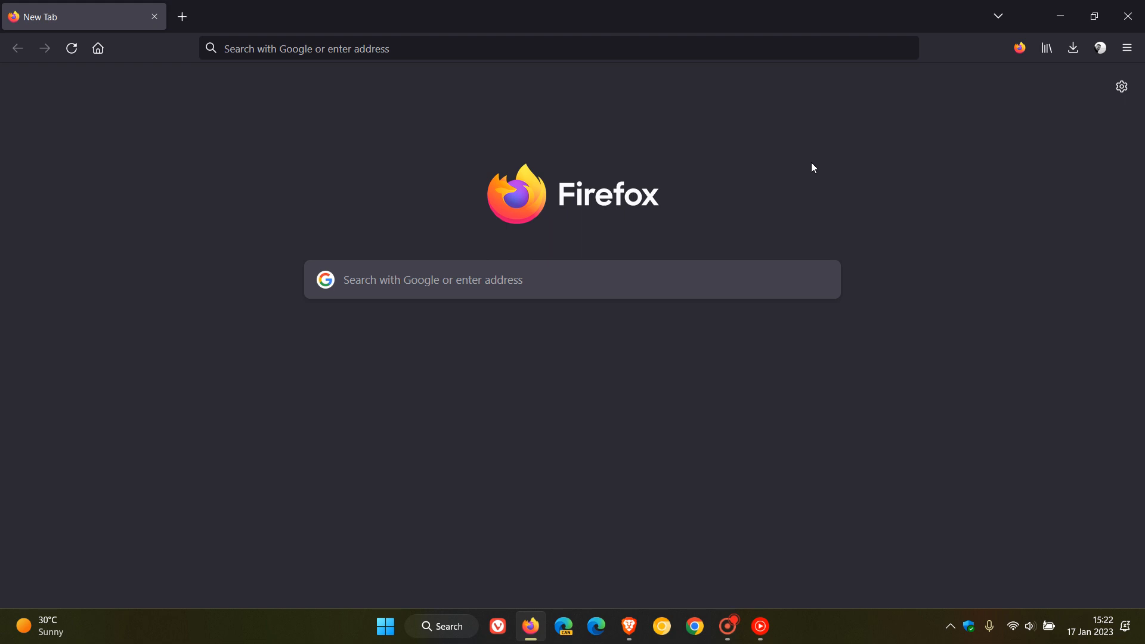
mouse_move(840, 171)
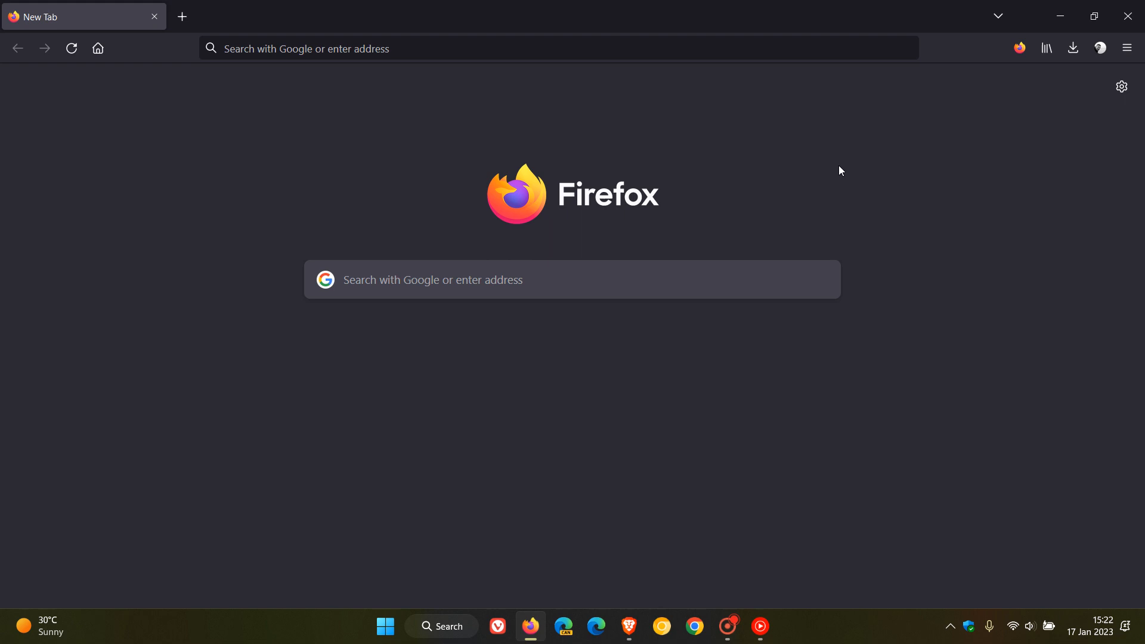
mouse_move(879, 160)
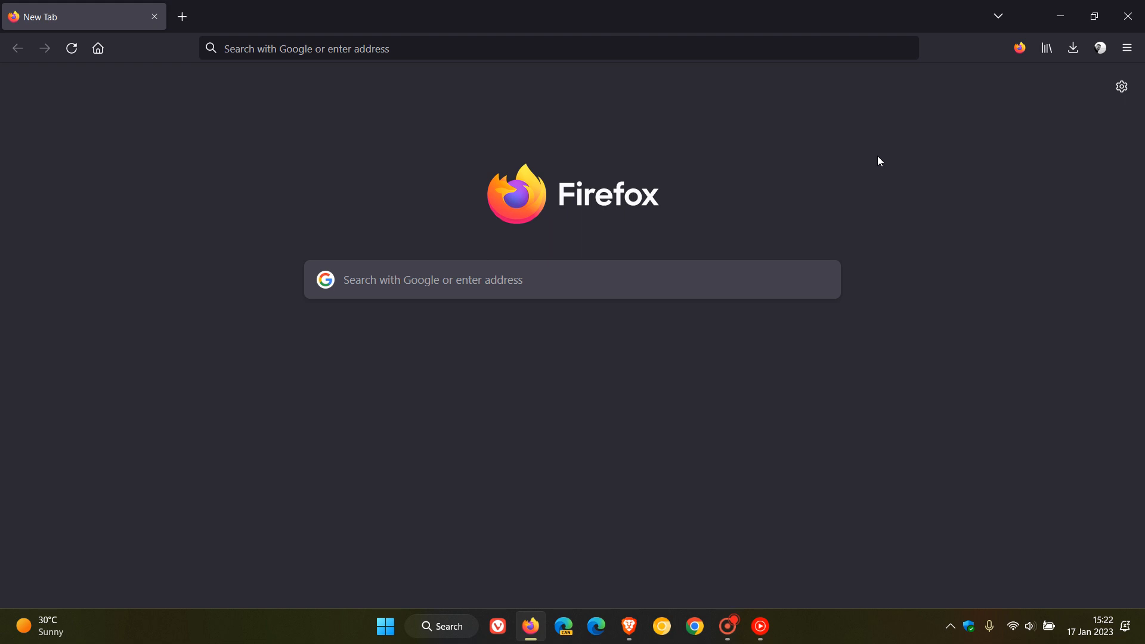
mouse_move(883, 180)
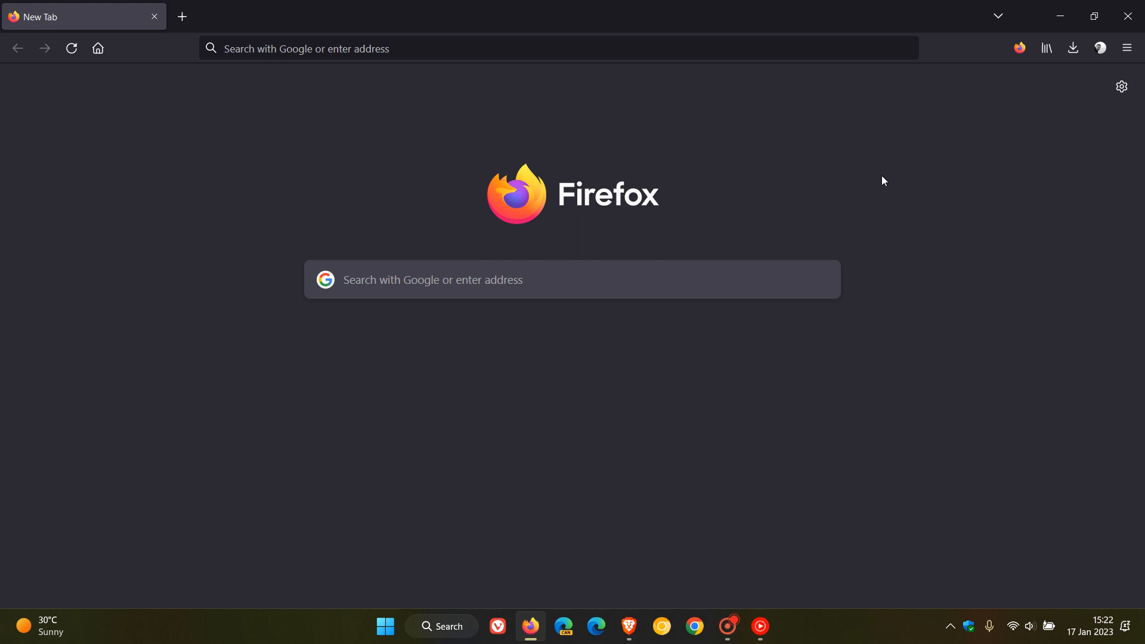
mouse_move(431, 311)
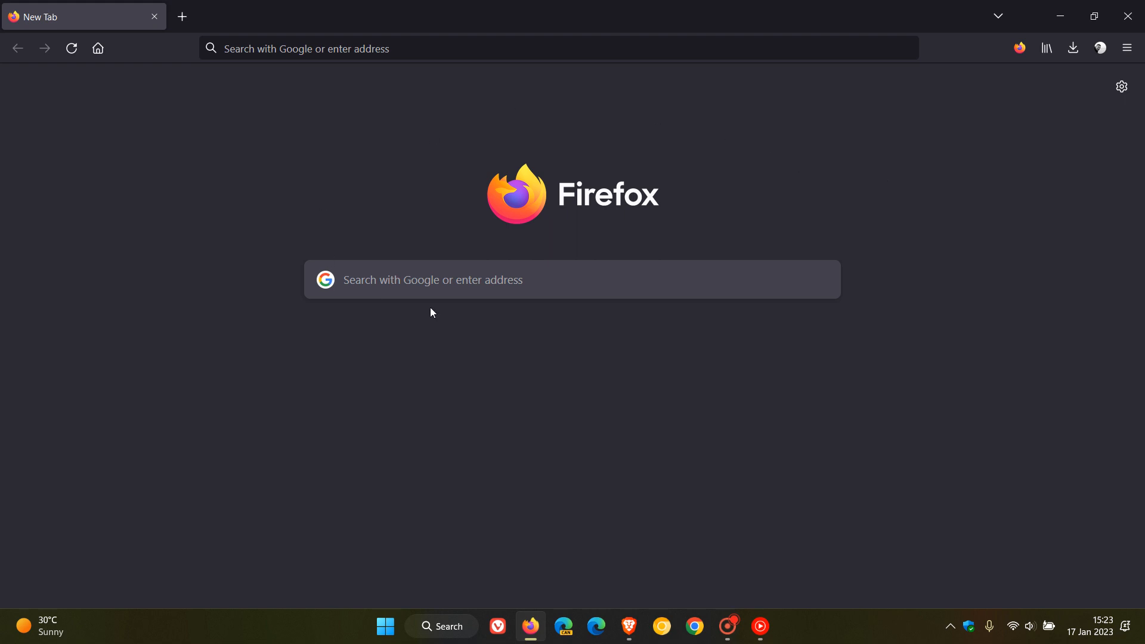
mouse_move(870, 177)
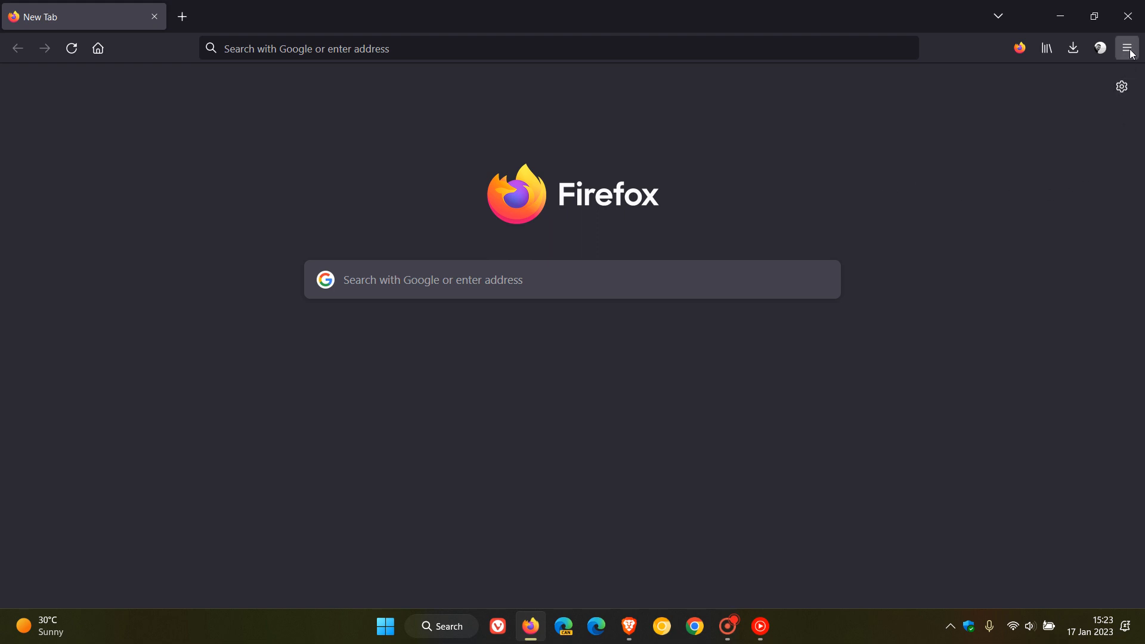
Step: Reach the Troubleshooting Information page via the main menu's Help entry
left_click(1127, 48)
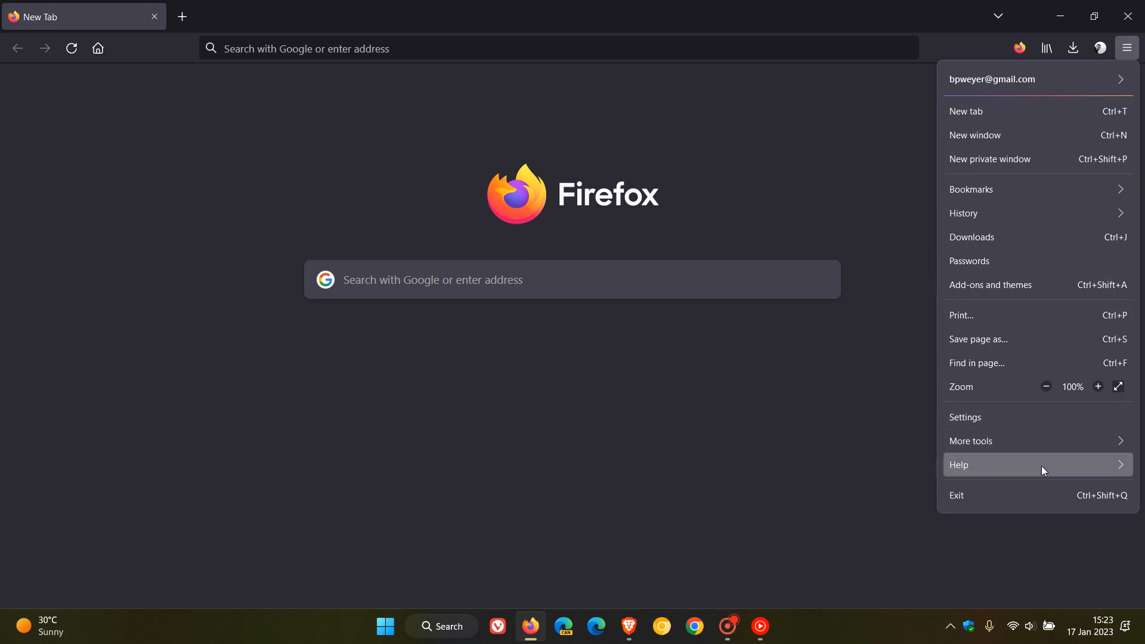
left_click(959, 464)
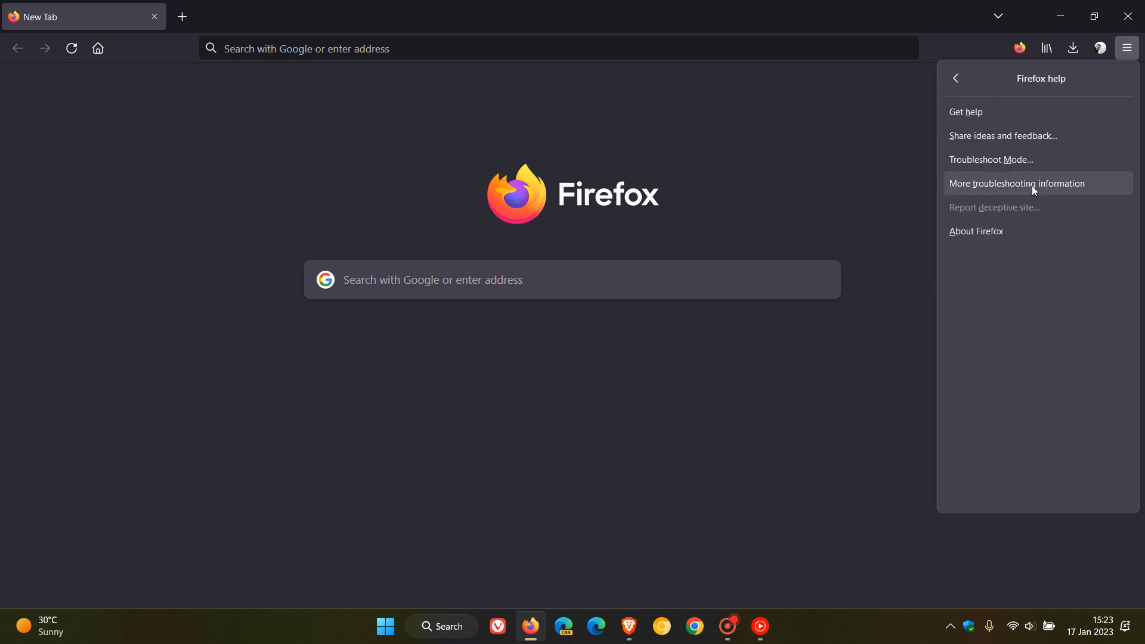
left_click(1016, 184)
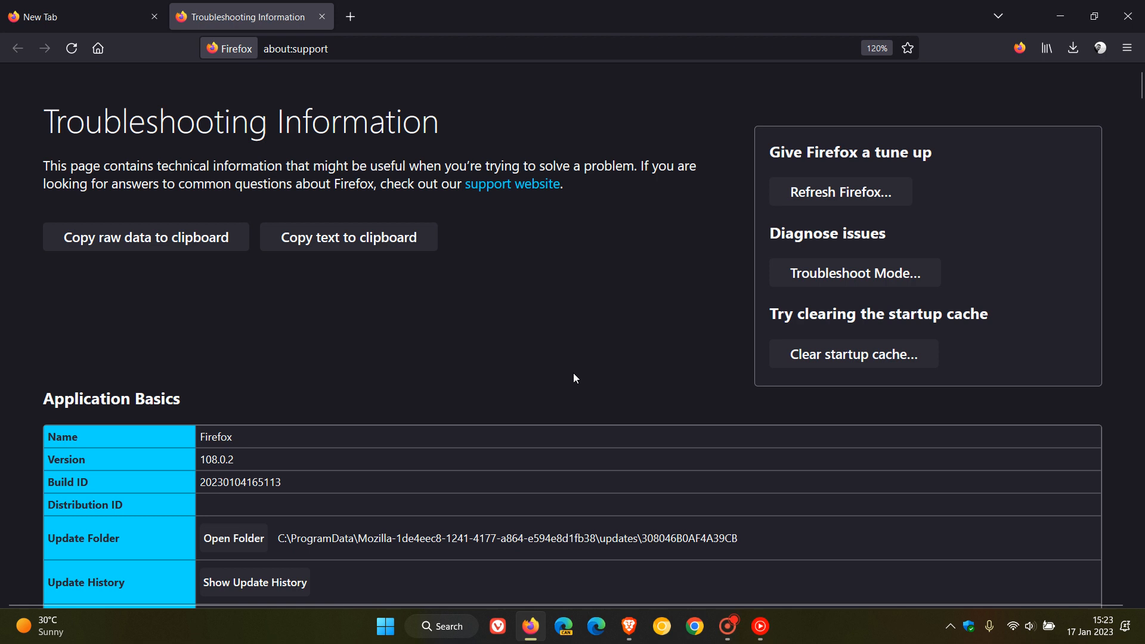
mouse_move(584, 304)
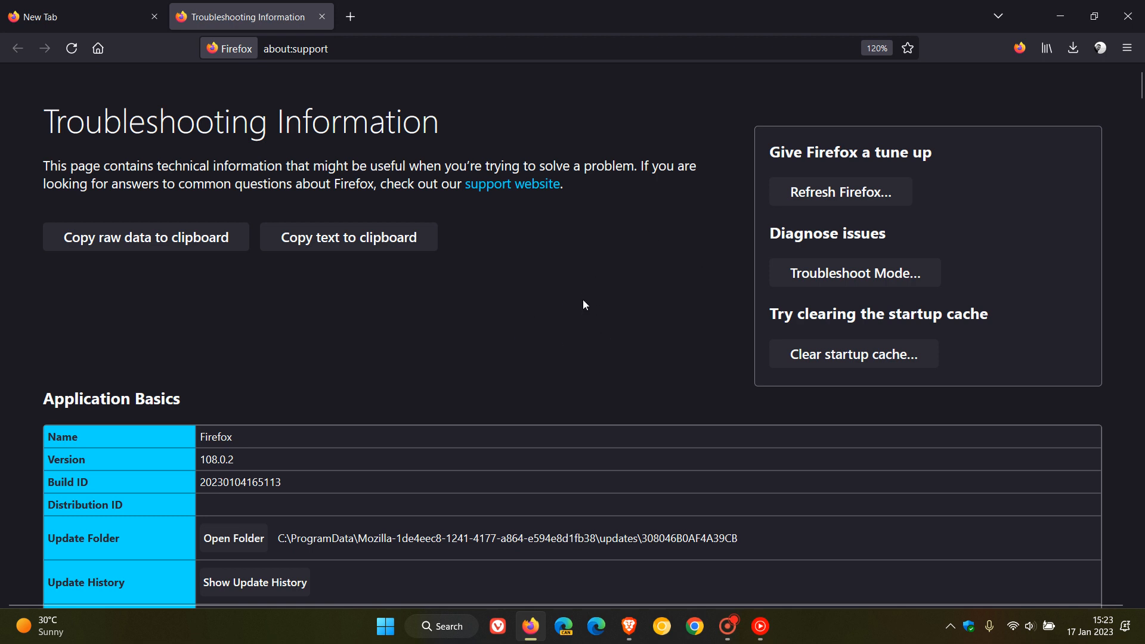
mouse_move(642, 269)
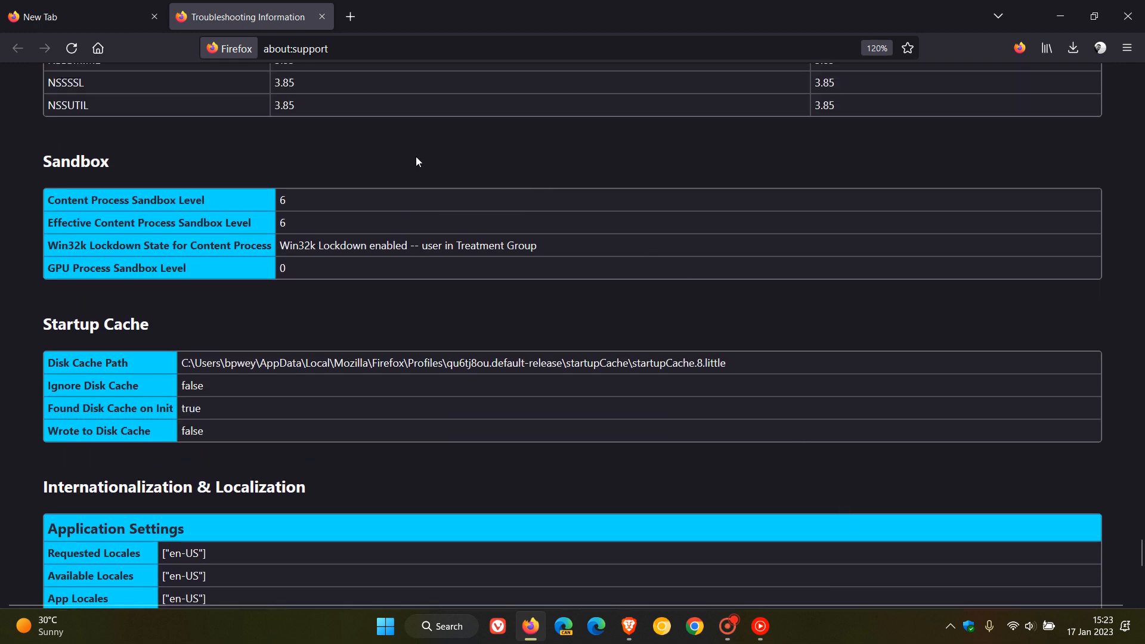
mouse_move(391, 159)
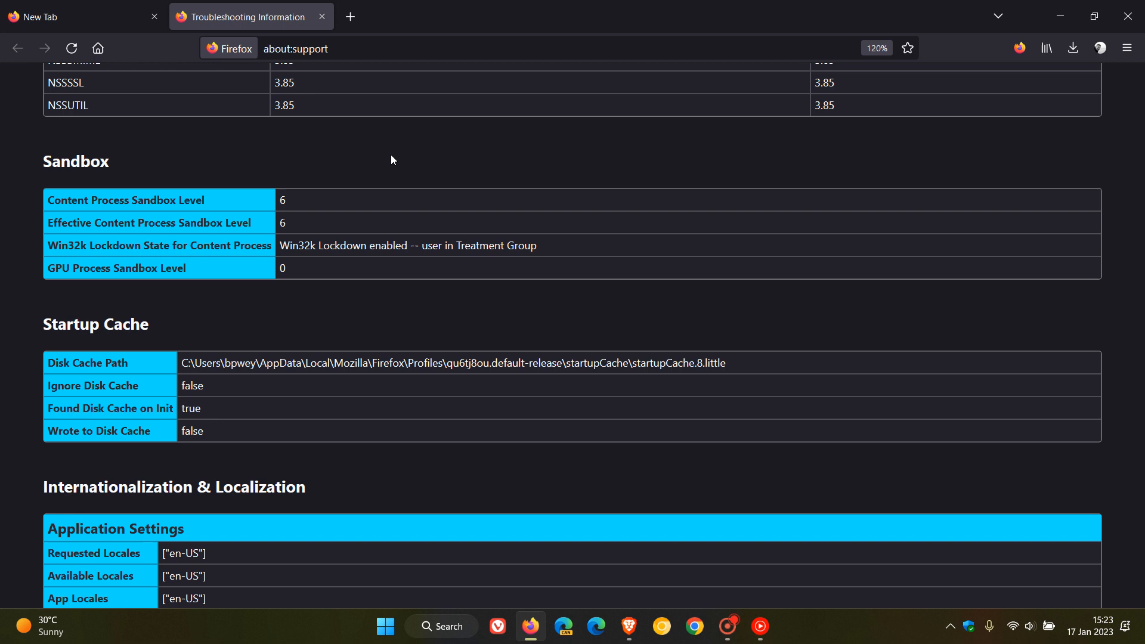
mouse_move(216, 173)
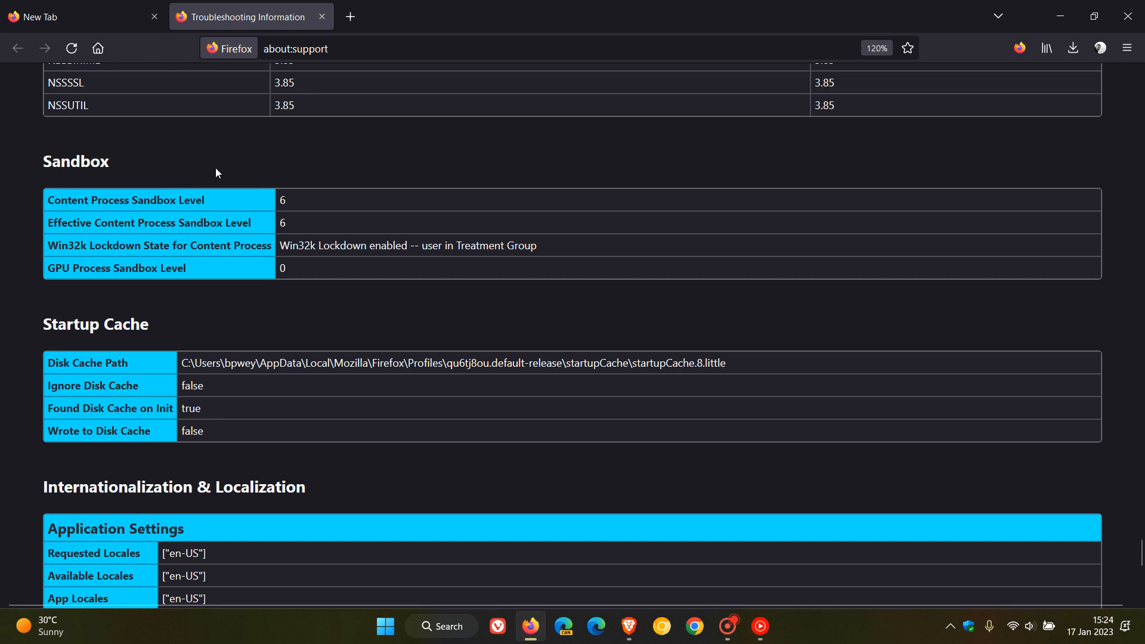
mouse_move(339, 214)
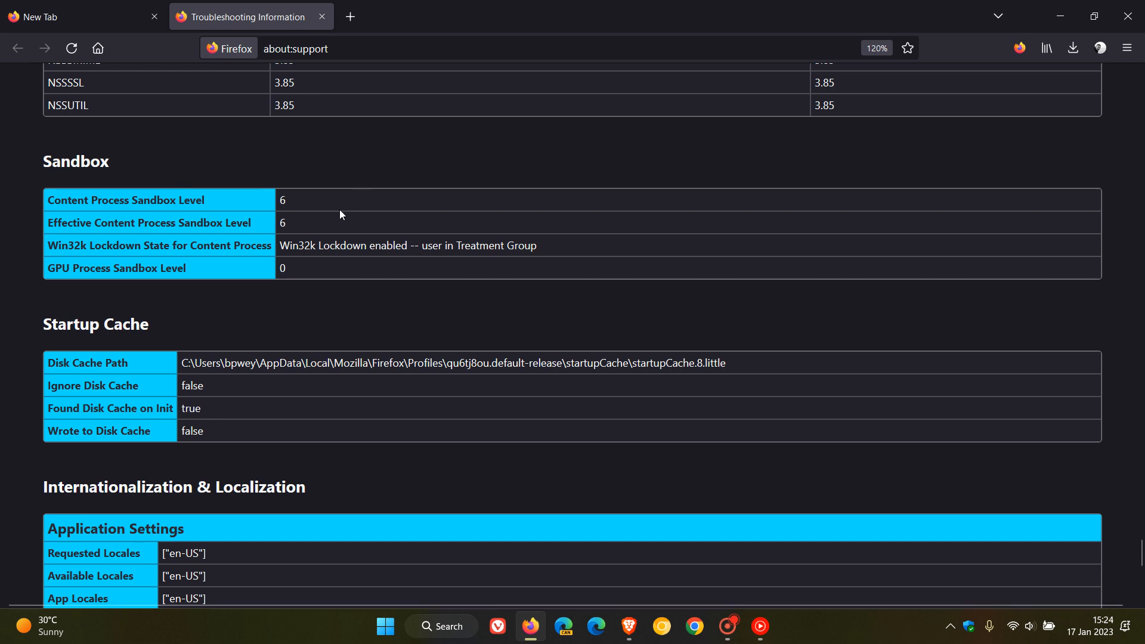
mouse_move(582, 249)
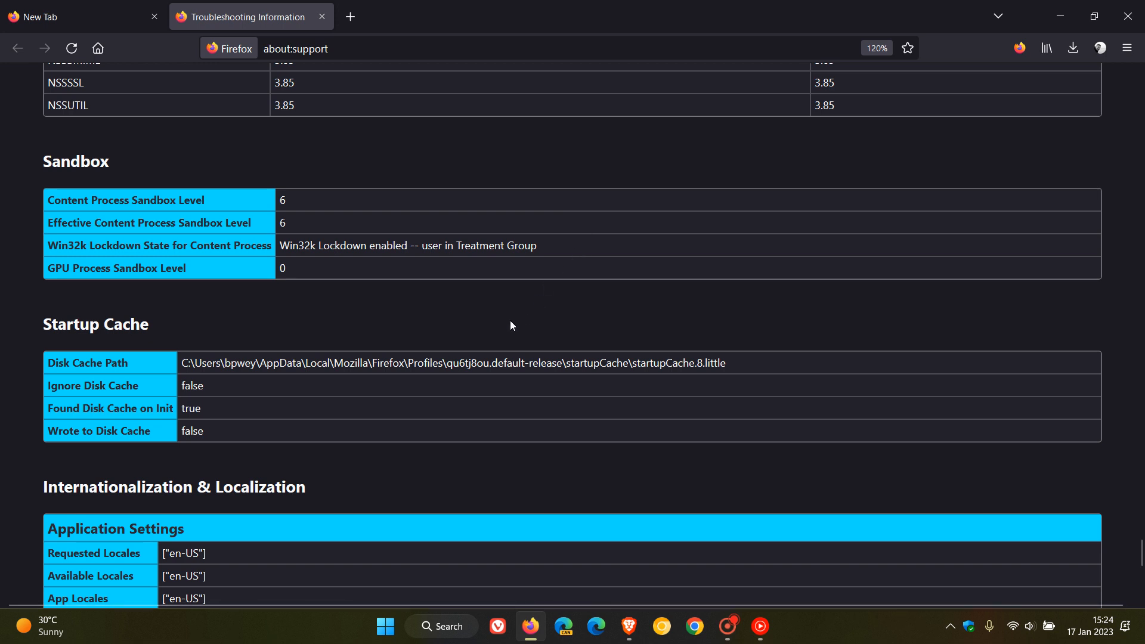
mouse_move(90, 288)
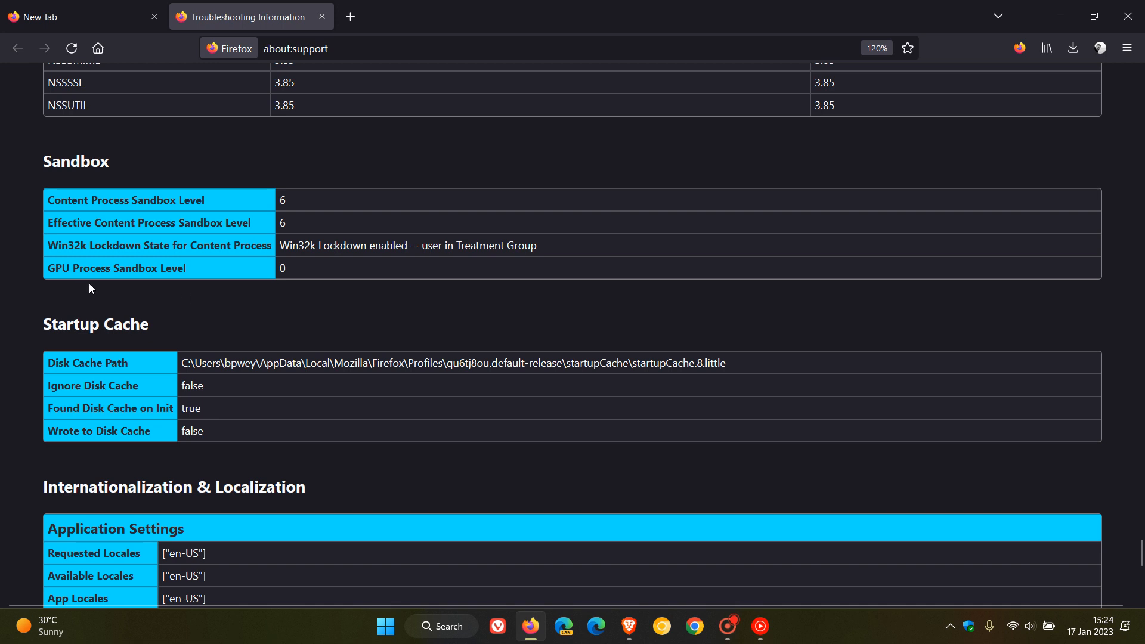
mouse_move(325, 313)
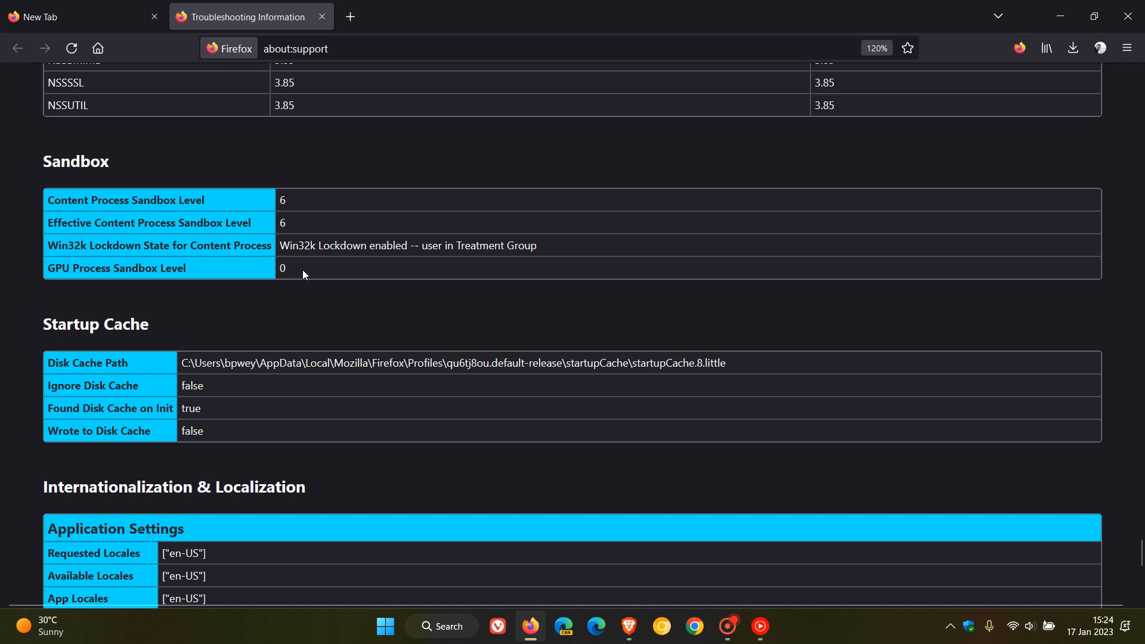
mouse_move(312, 289)
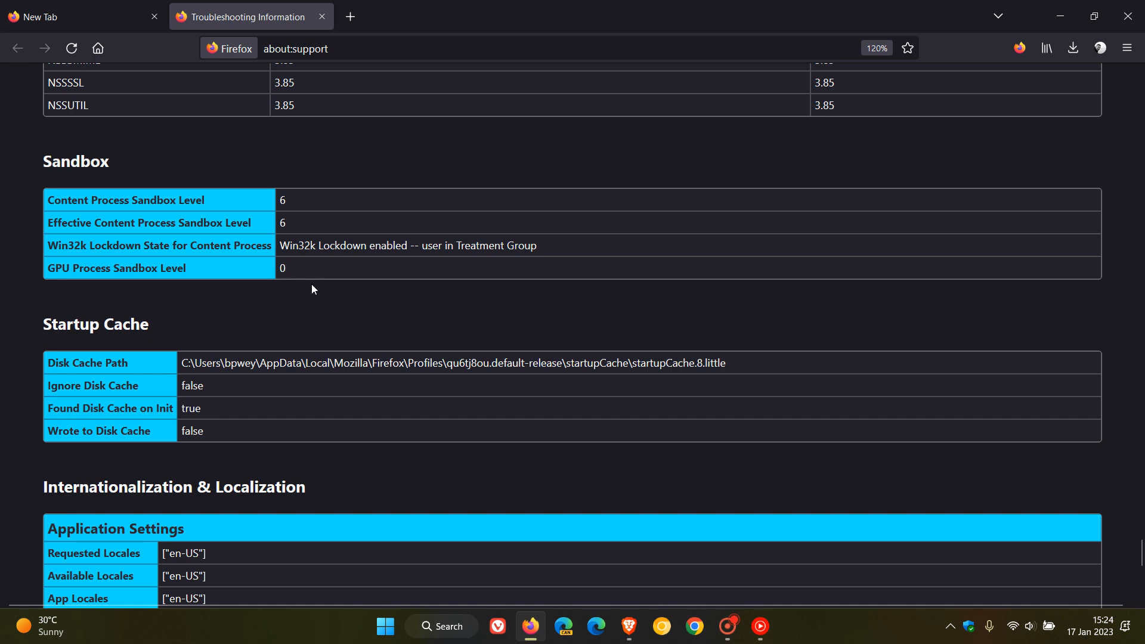
mouse_move(271, 264)
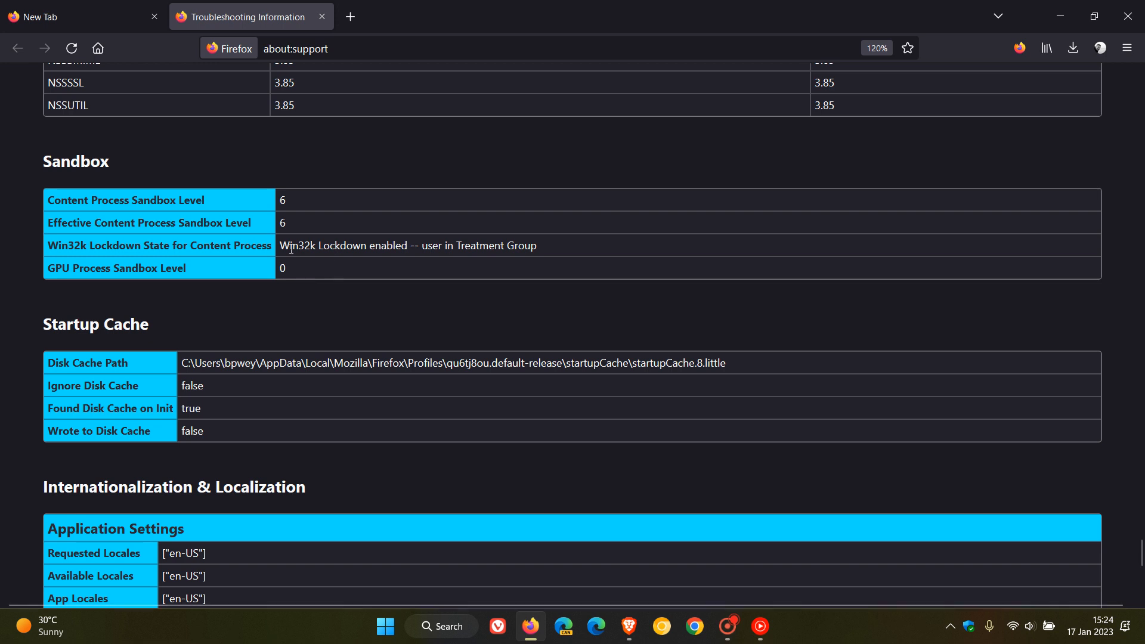
mouse_move(386, 302)
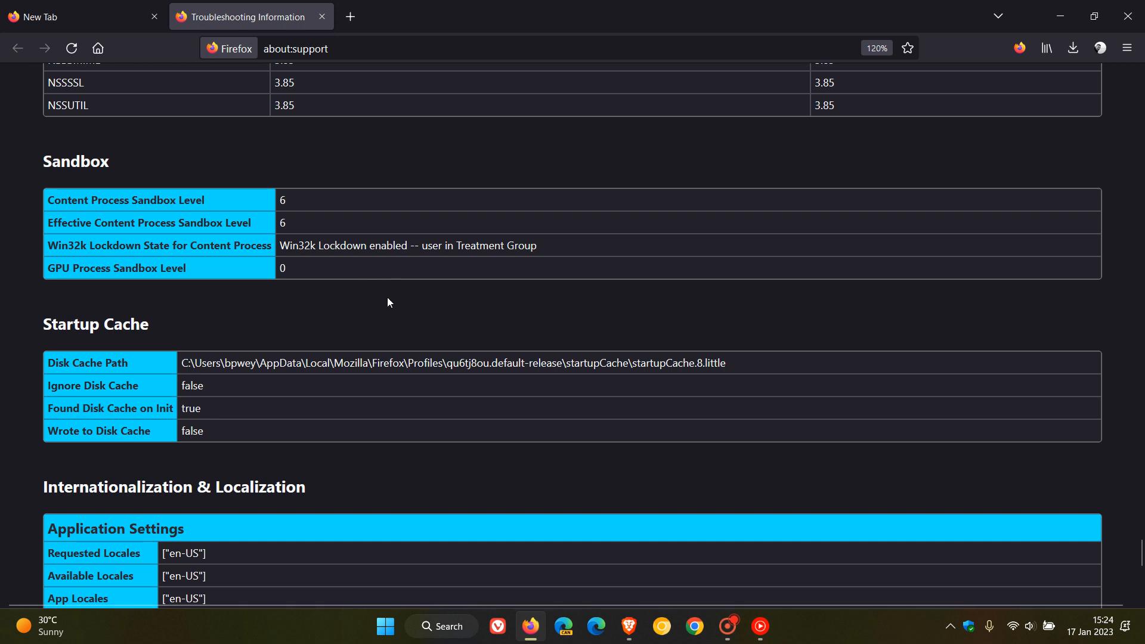
mouse_move(385, 301)
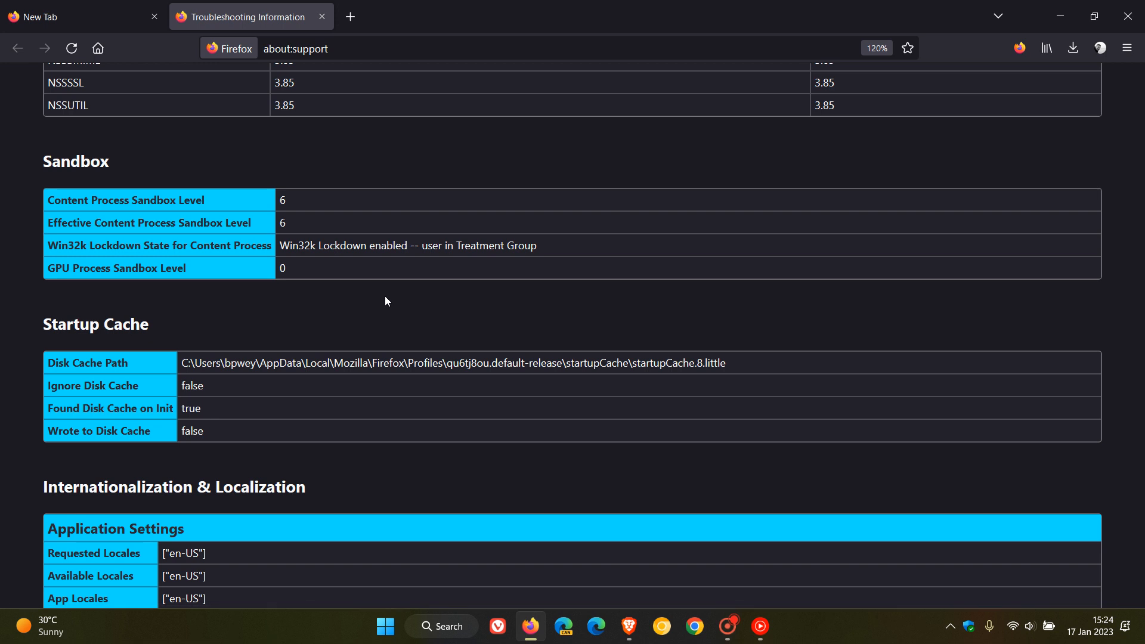
mouse_move(482, 314)
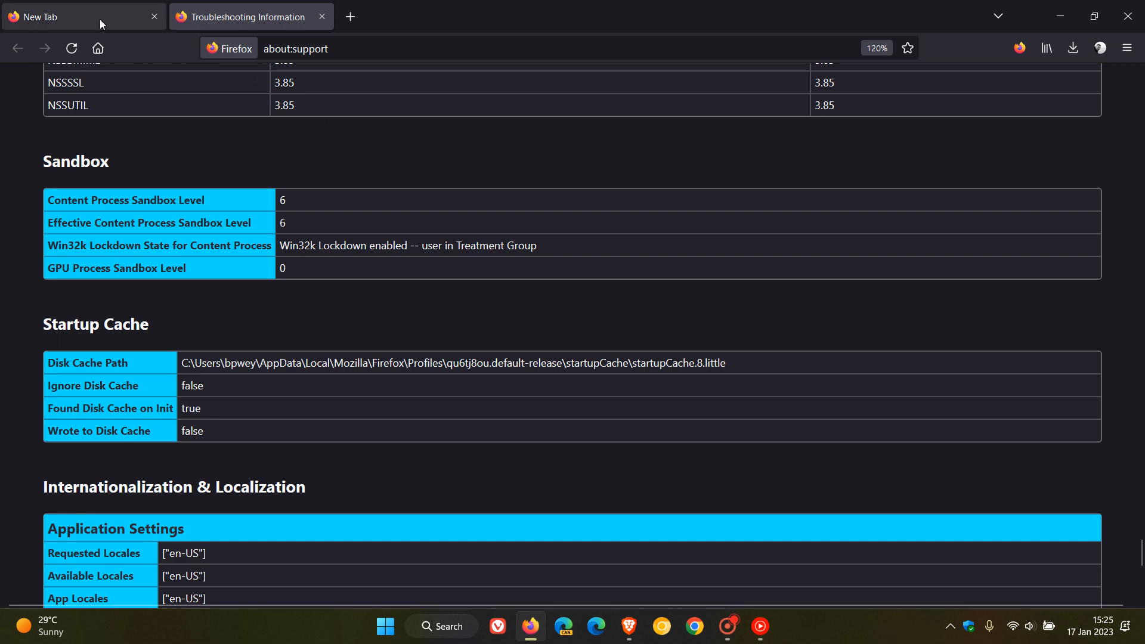
Step: Switch back to the empty New Tab, leaving the troubleshooting tab open
left_click(73, 15)
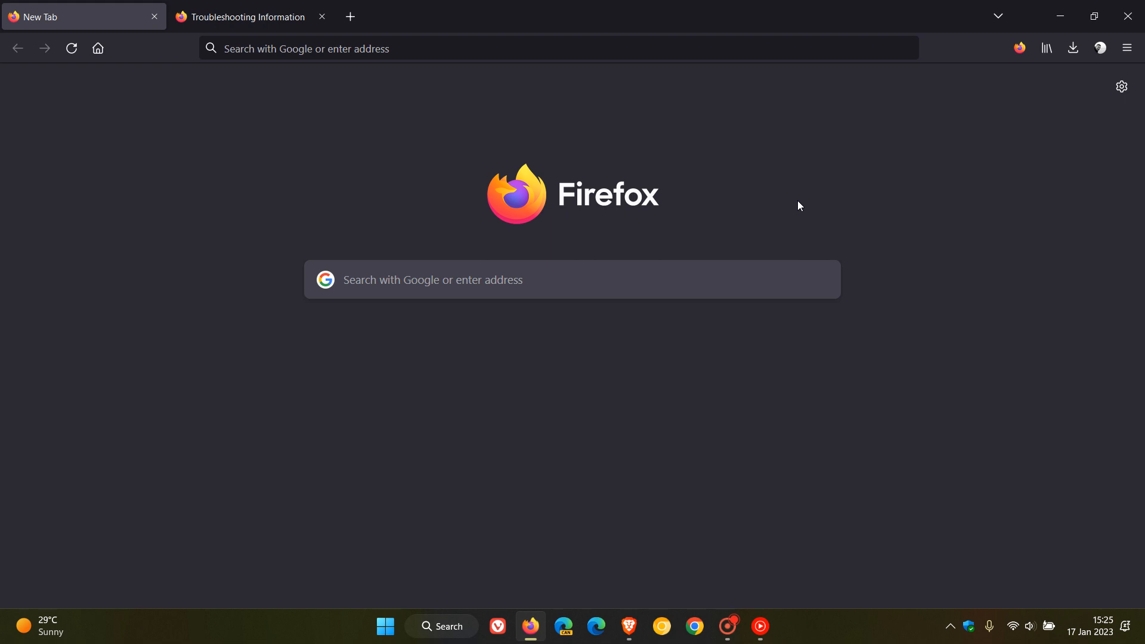
mouse_move(852, 167)
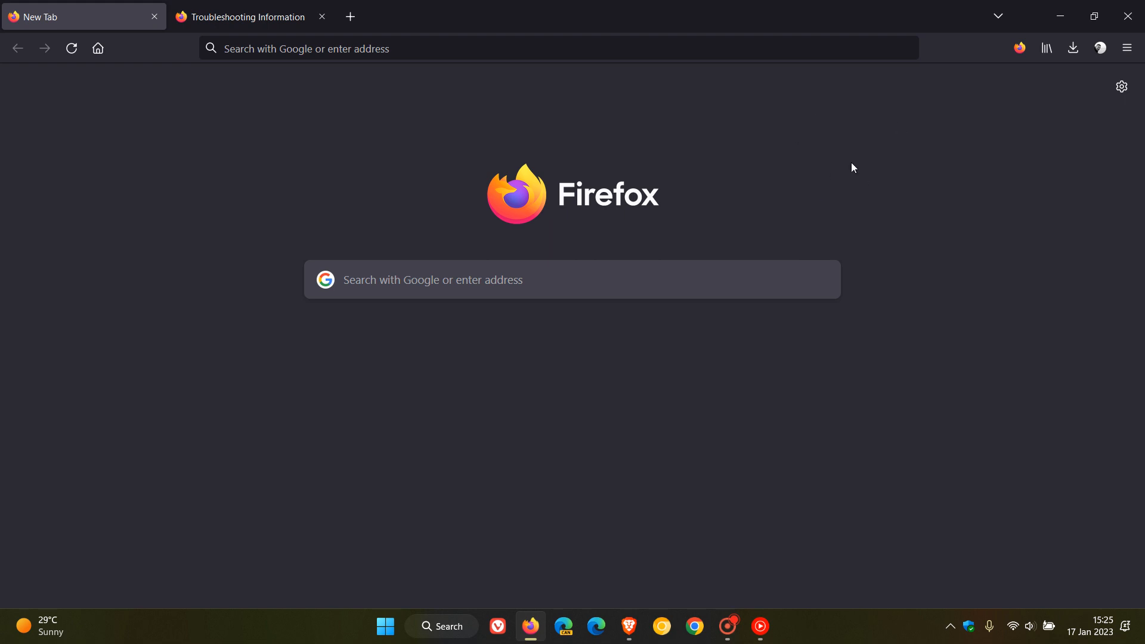
mouse_move(686, 187)
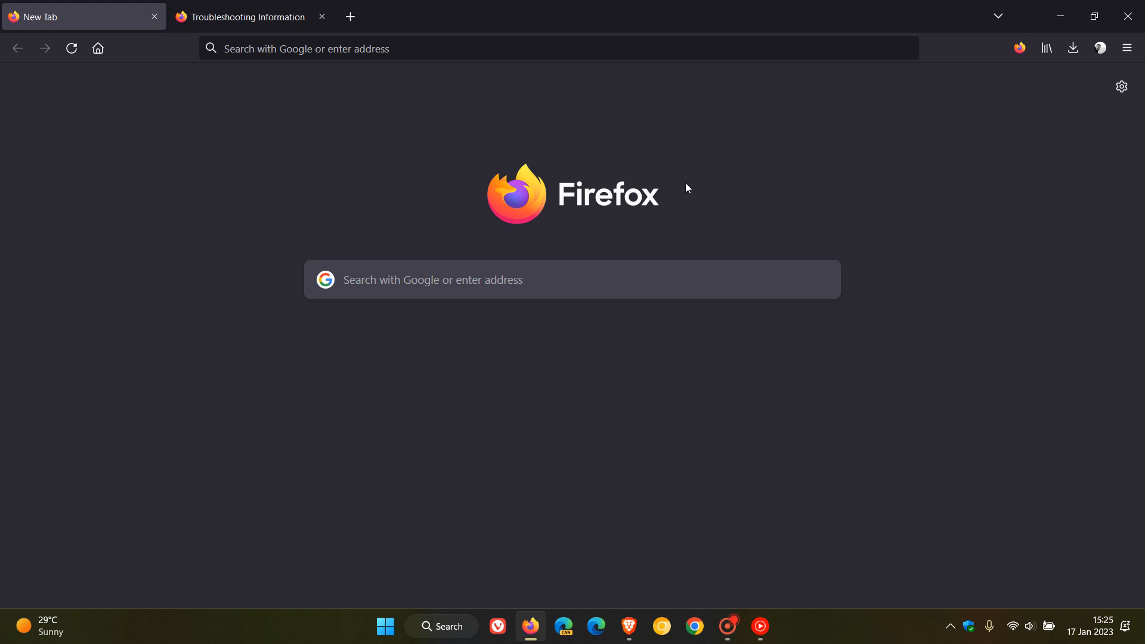
mouse_move(844, 180)
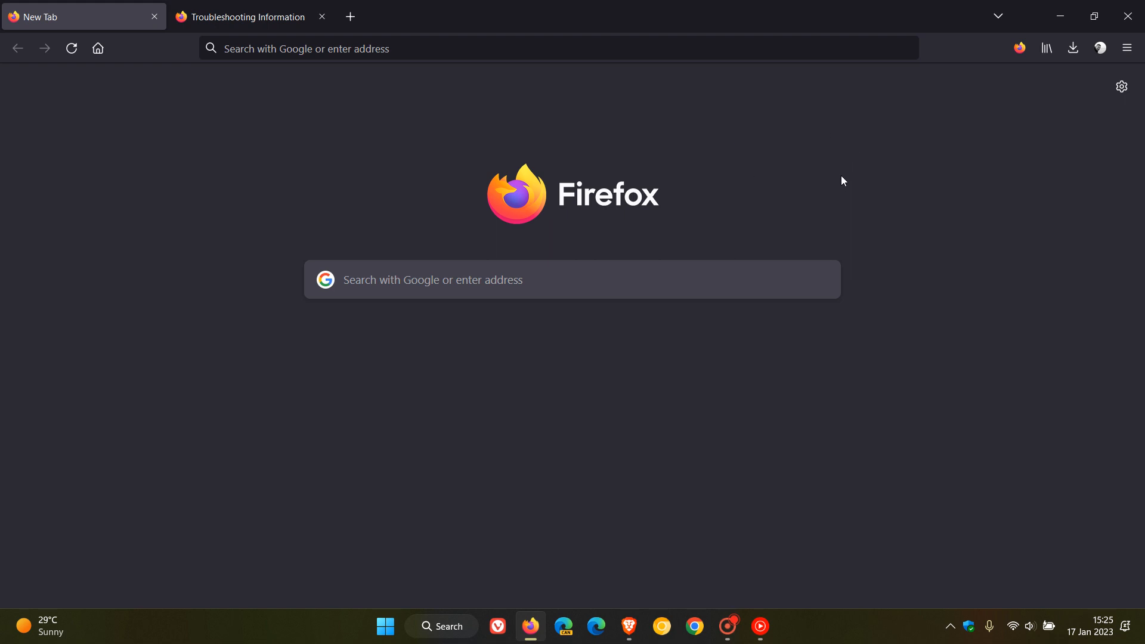
mouse_move(418, 159)
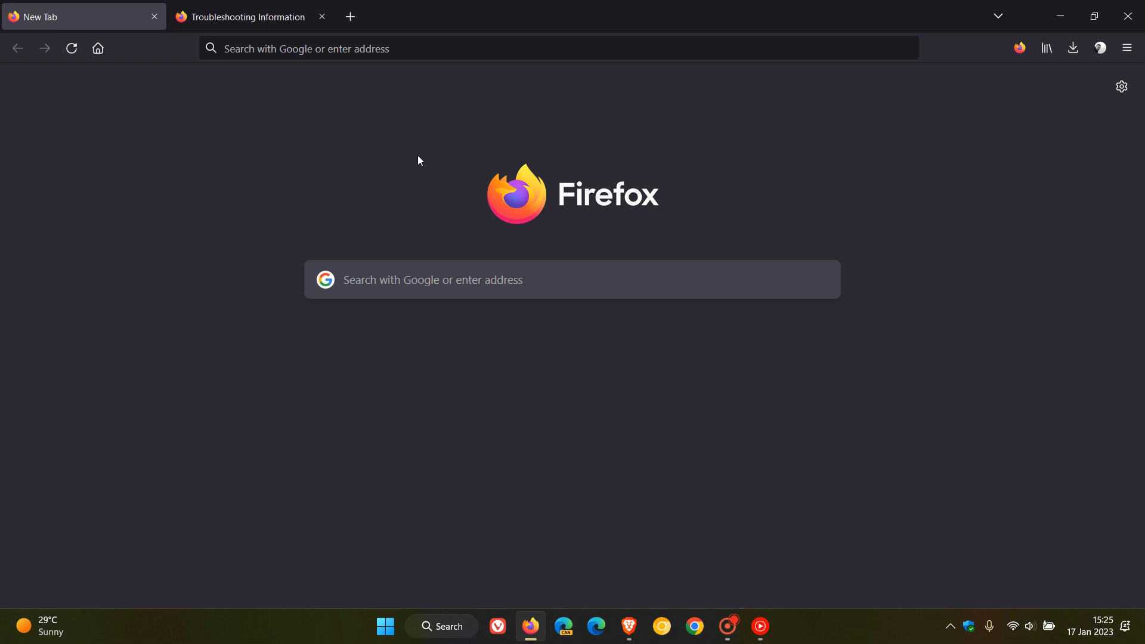
mouse_move(879, 176)
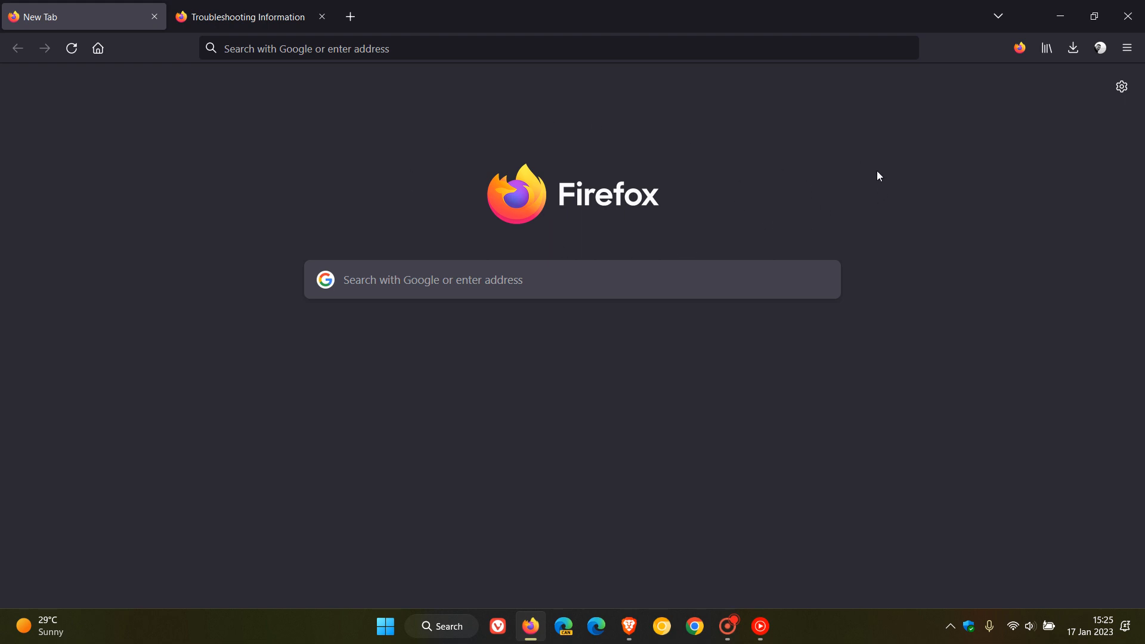
mouse_move(507, 78)
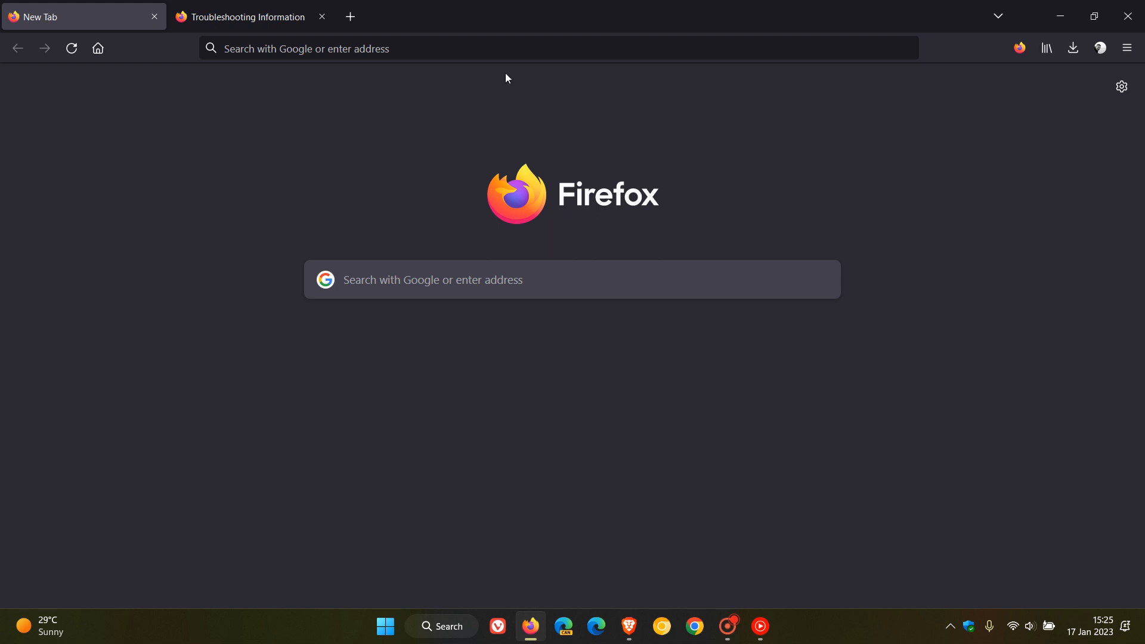
mouse_move(836, 204)
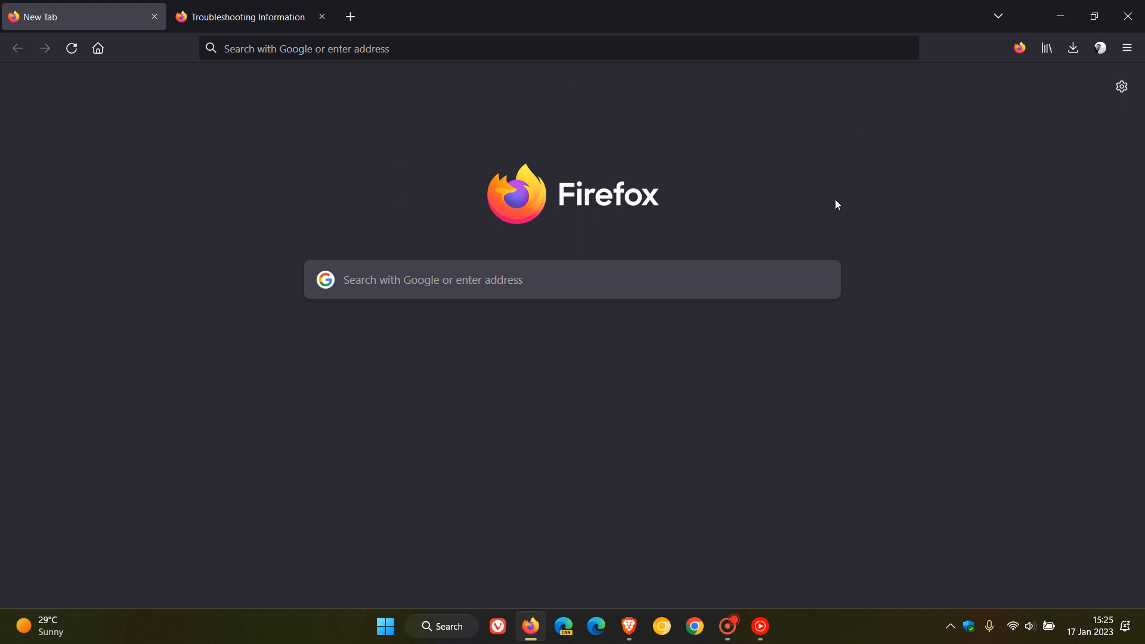